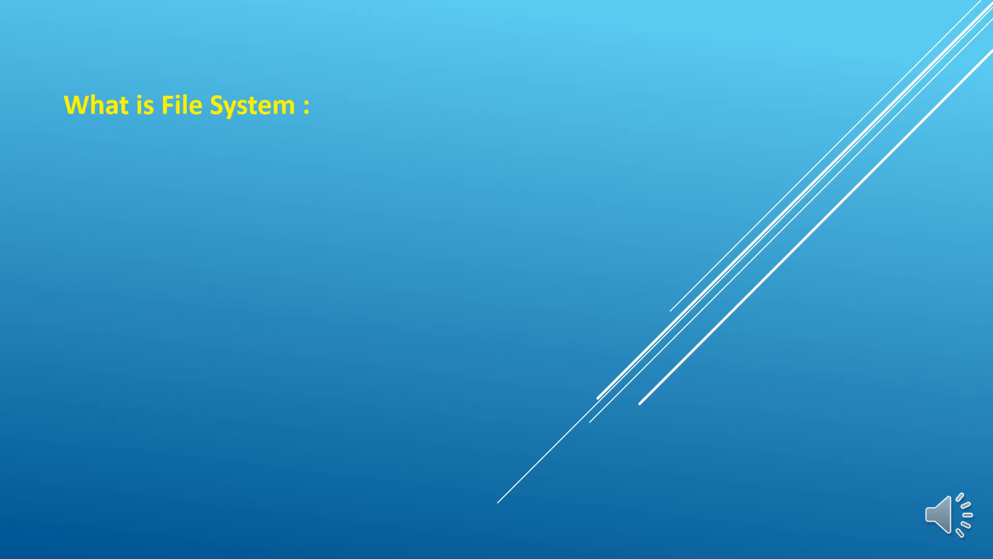
Step: Reveal the file system definition about storing and retrieving files on a hard disk, ending with the NTFS example
text(A)
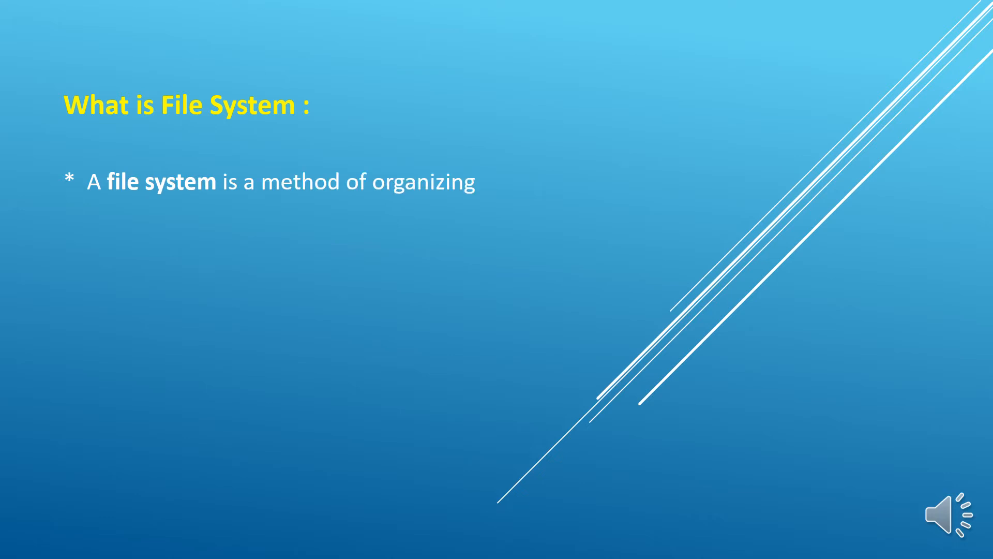
text(and retrieving files from a storage)
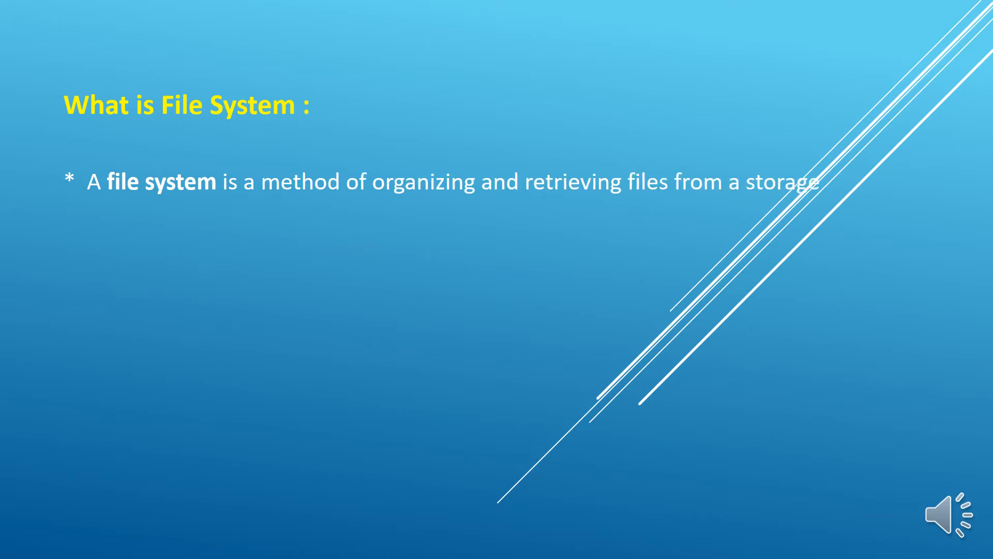
text(medium (hard disk).)
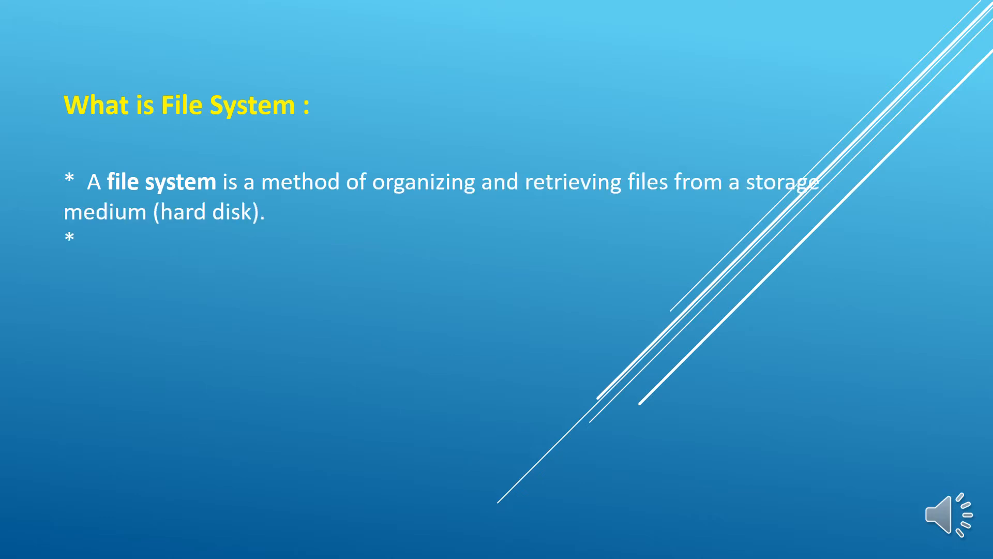
text(File systems usually consist of files separated into groups called directories.)
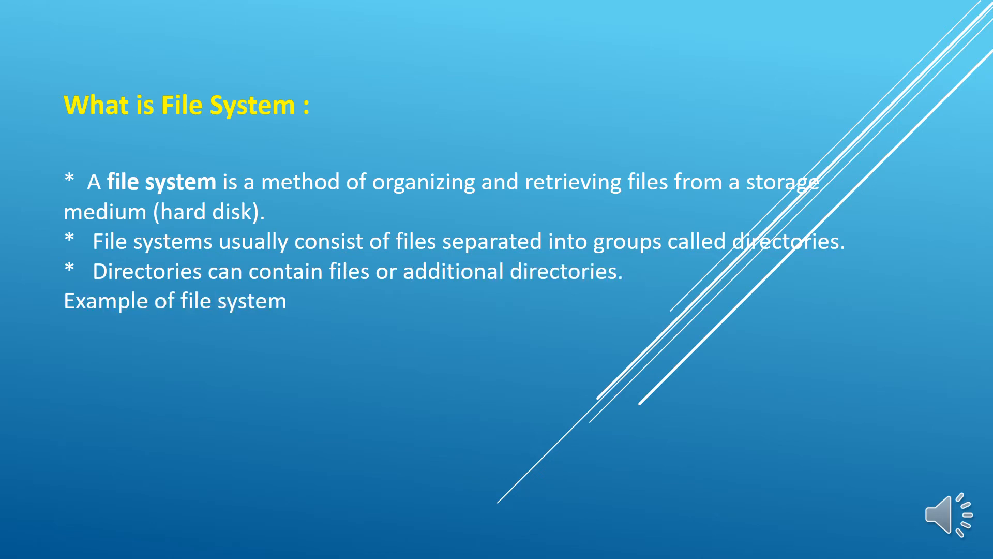
text(: NTFS)
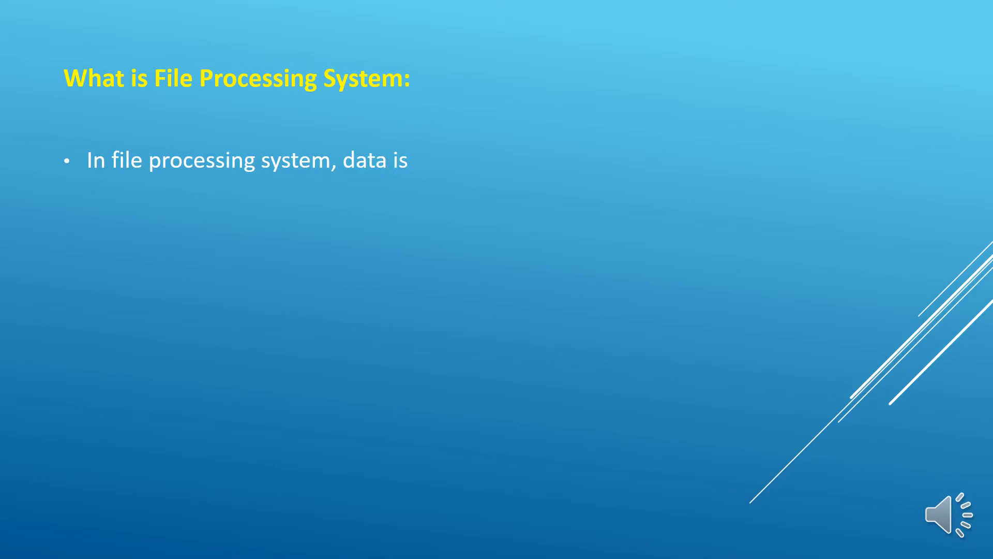
Step: Complete the bullets: data stored as files, files grouped by category holding only related information
text(stored in the form of files.)
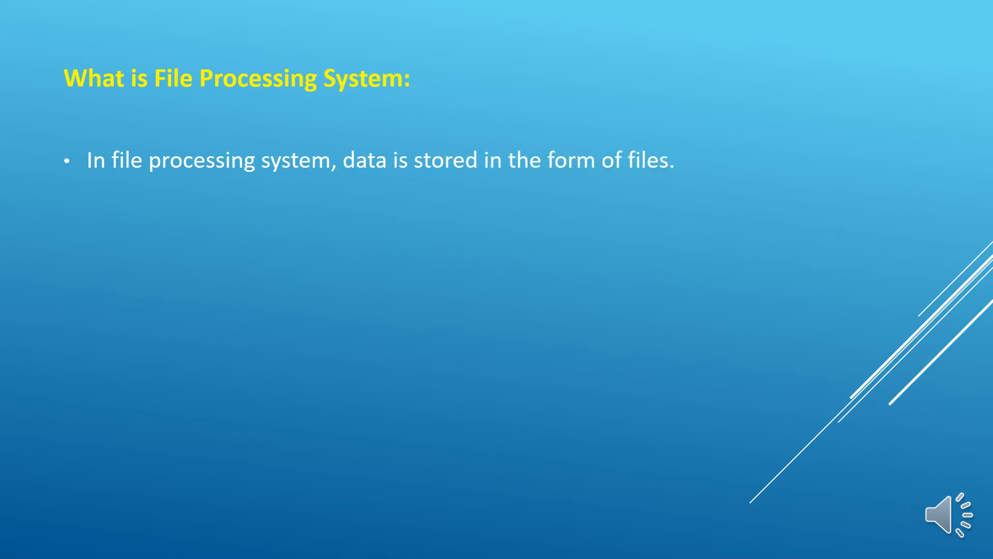
text(All the files are)
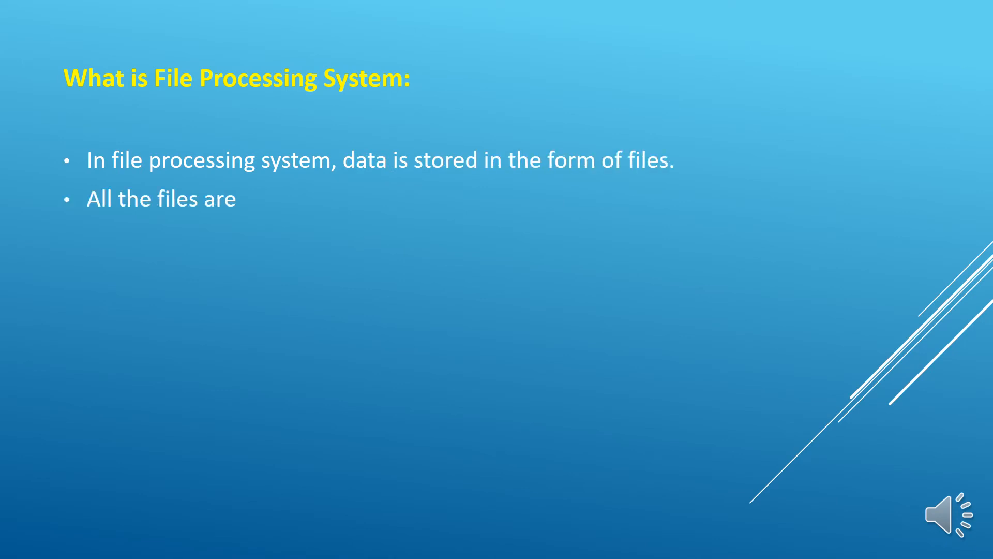
text(grouped based on their categories. File)
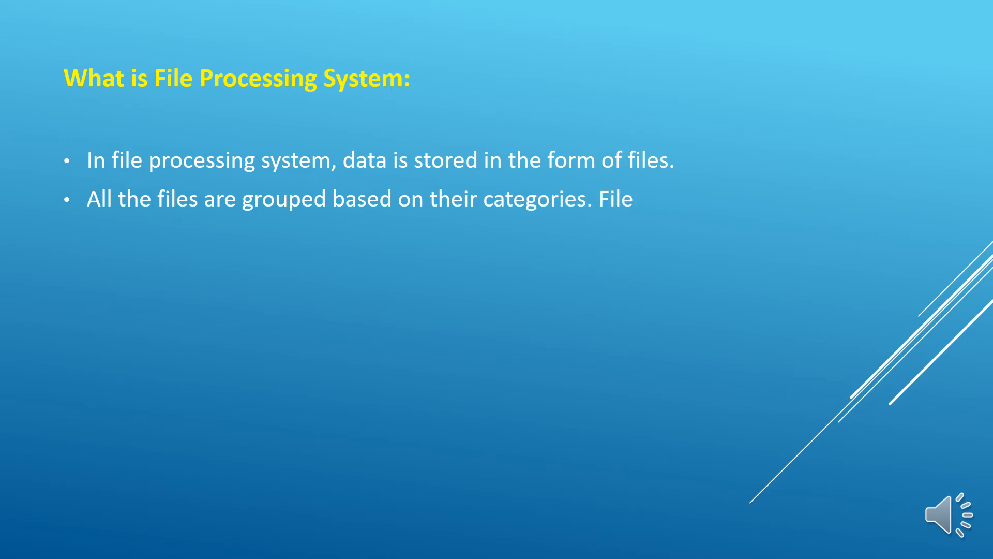
text(used to have only related information and each file is named properly.)
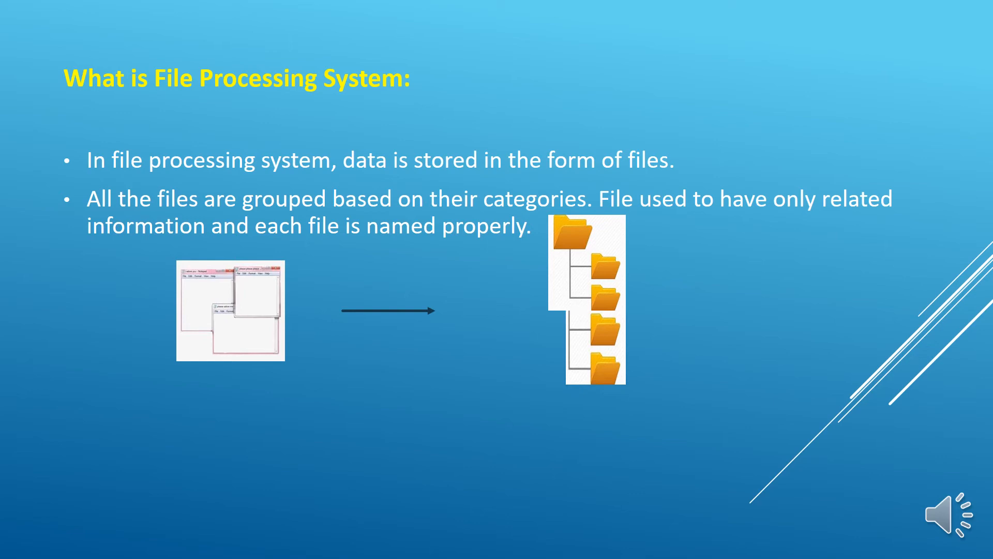
text(A)
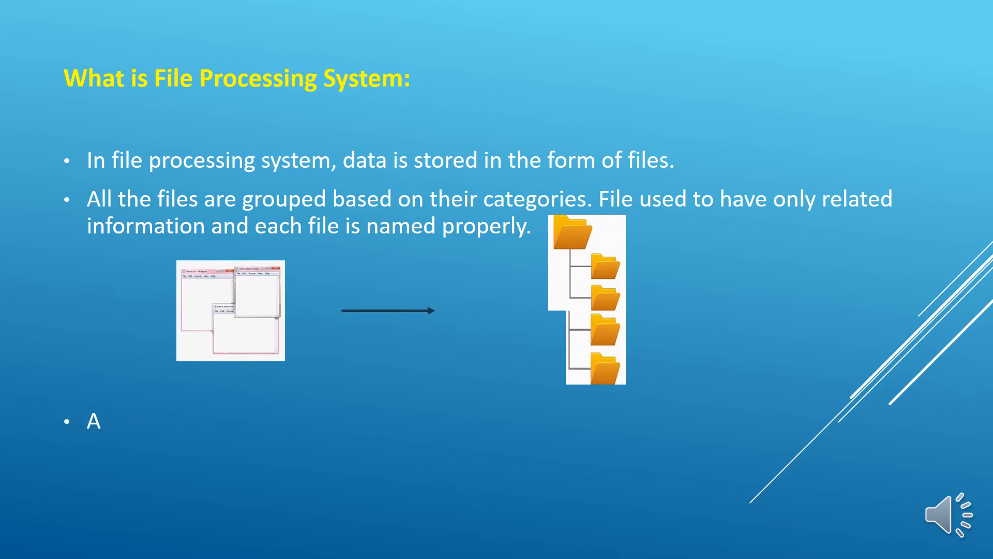
Step: Add bullets on application programs written by programmers and new programs added as the need arises
text(number of application programs are written by programmers to insert, delete, modify and retrieve data from these files)
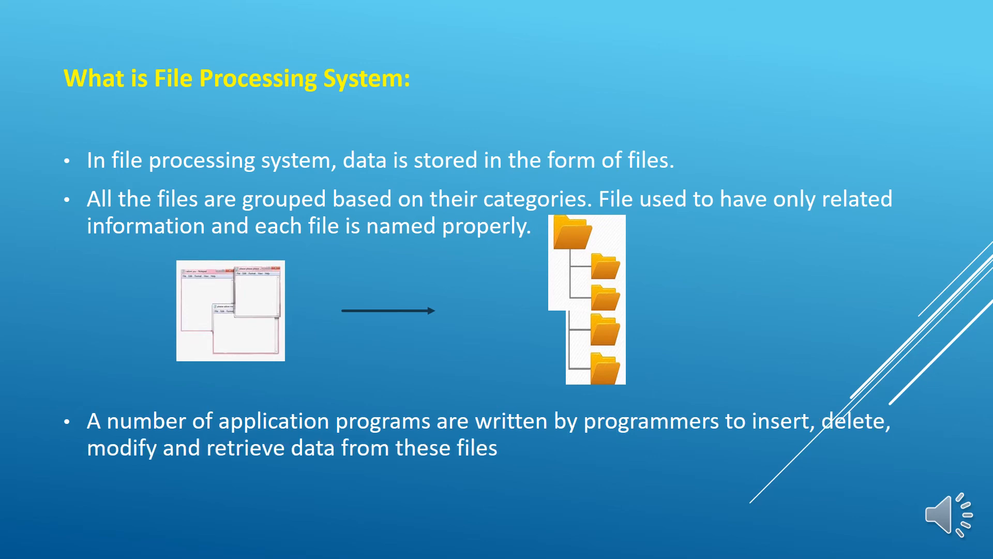
text(New application programs)
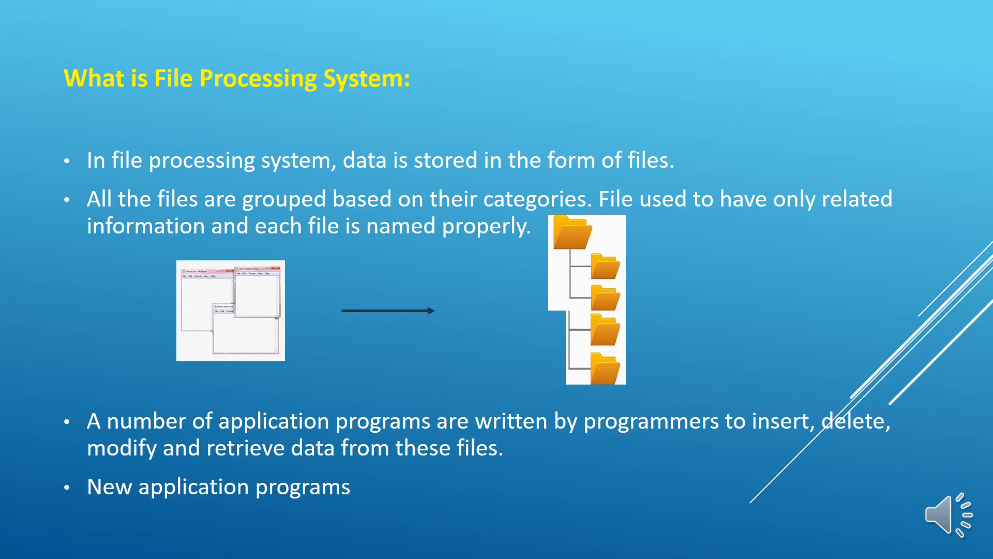
text(will be added to the system as)
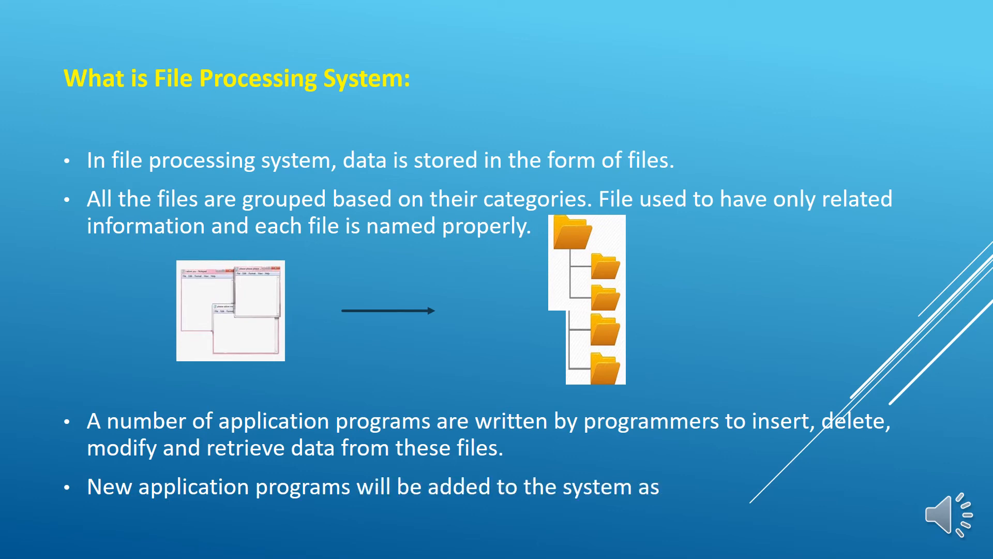
text(the need arises.)
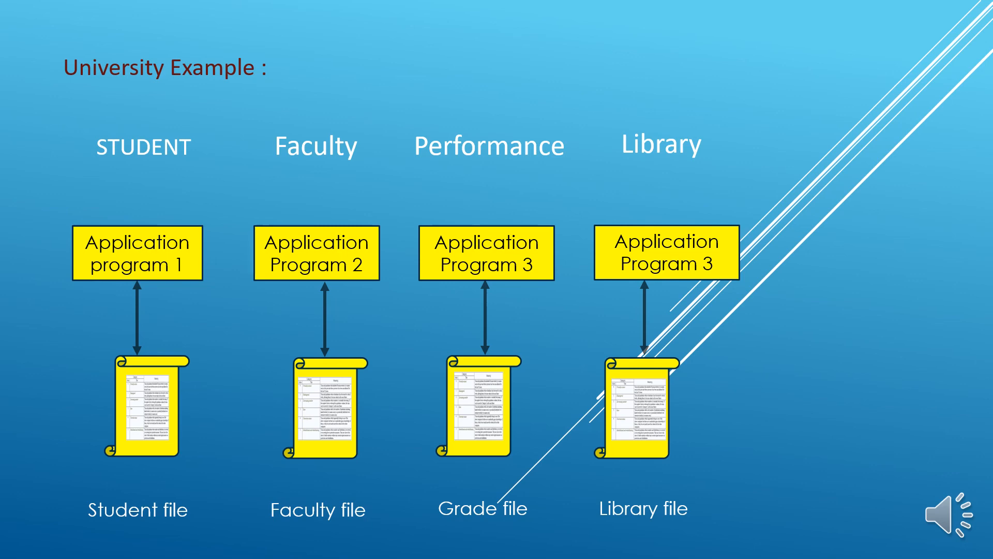
Step: Advance past the University Example slide to the final Thank You slide
key(Right)
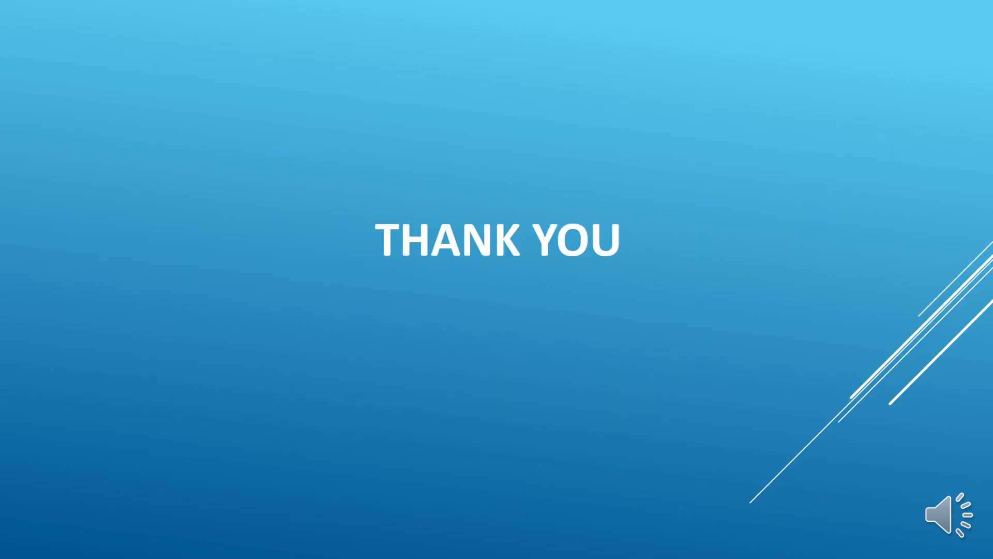